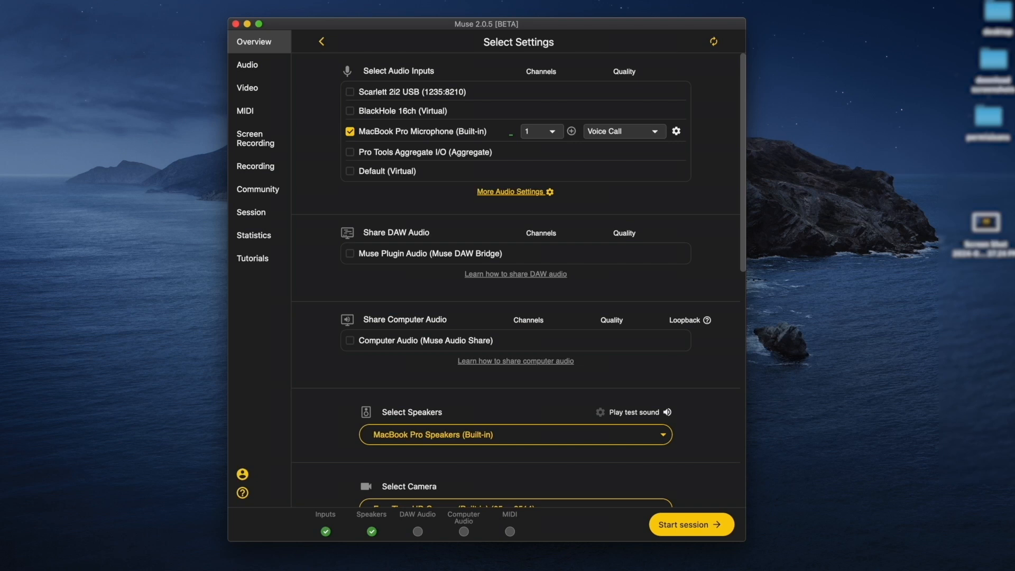
Step: Enable Scarlett 2i2 USB and BlackHole 16ch inputs, then review speaker, camera and screen-share settings
left_click(350, 92)
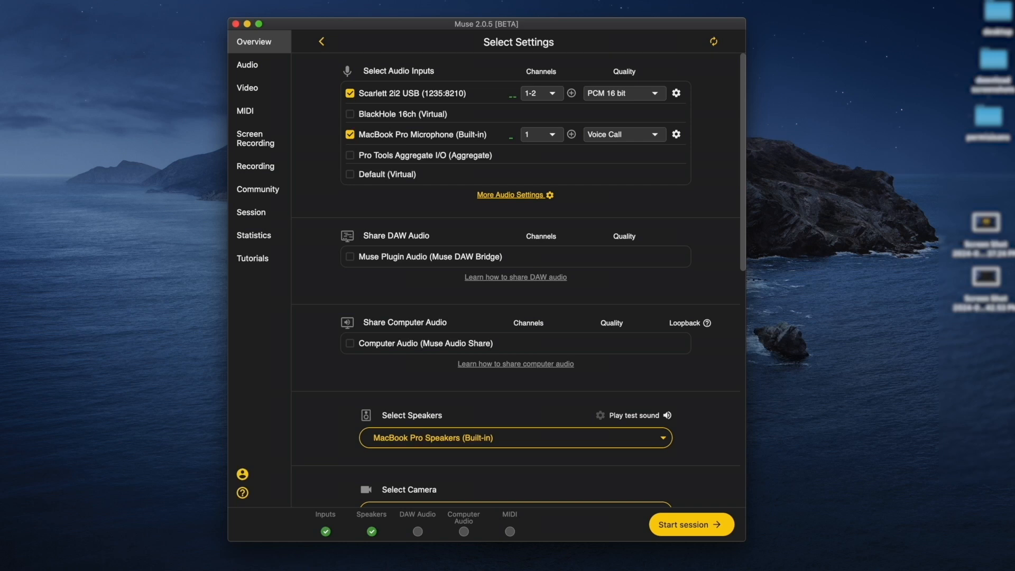
left_click(349, 115)
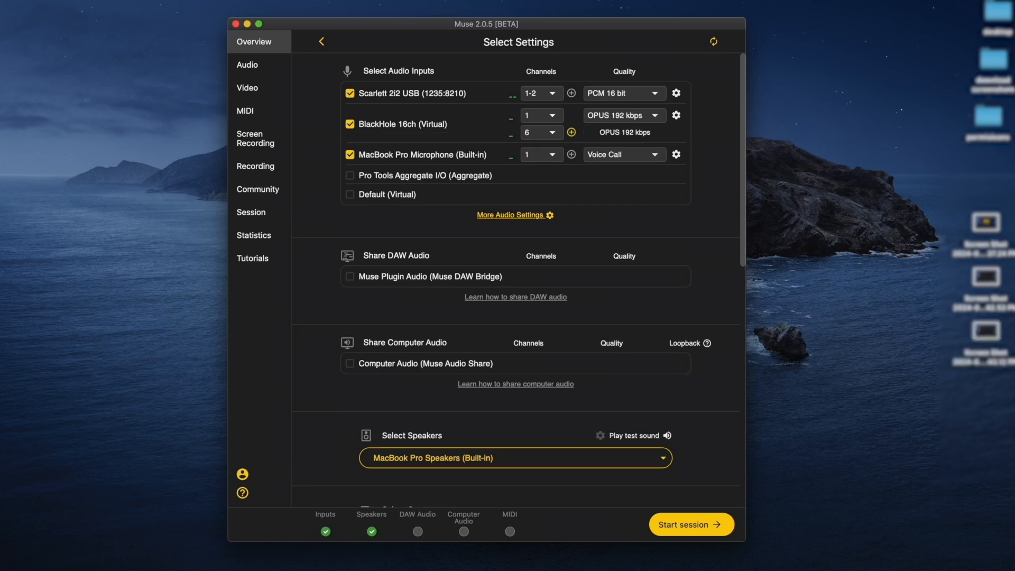
scroll("down", 3)
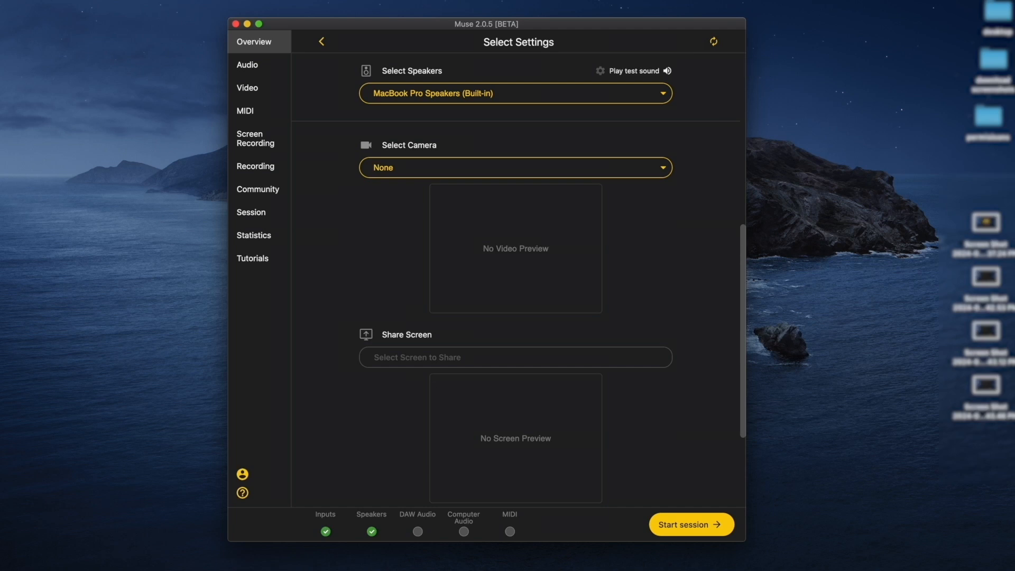
scroll("down", 3)
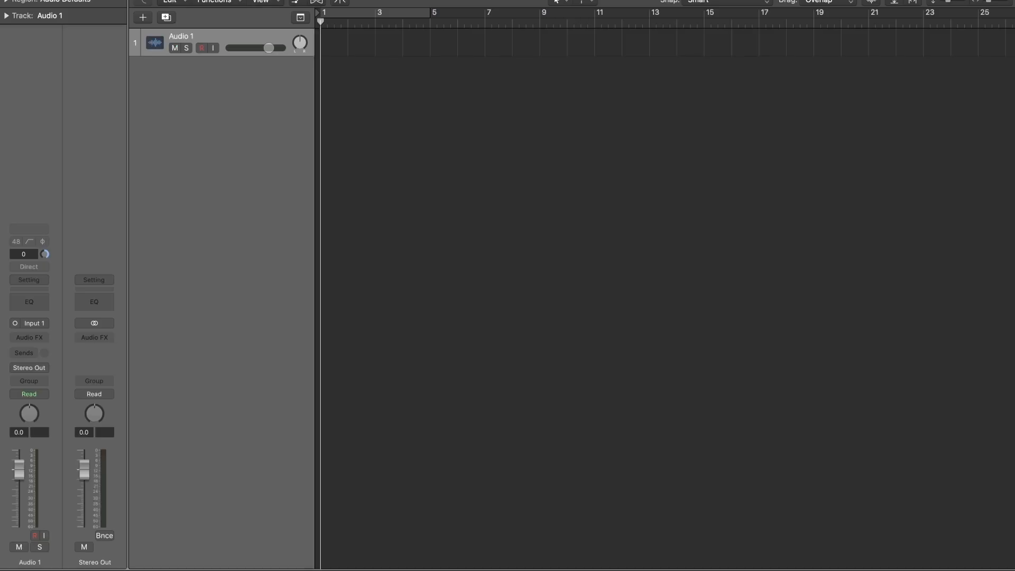
Step: Insert MusePlugin in stereo on the channel strip's Audio FX slot
left_click(94, 323)
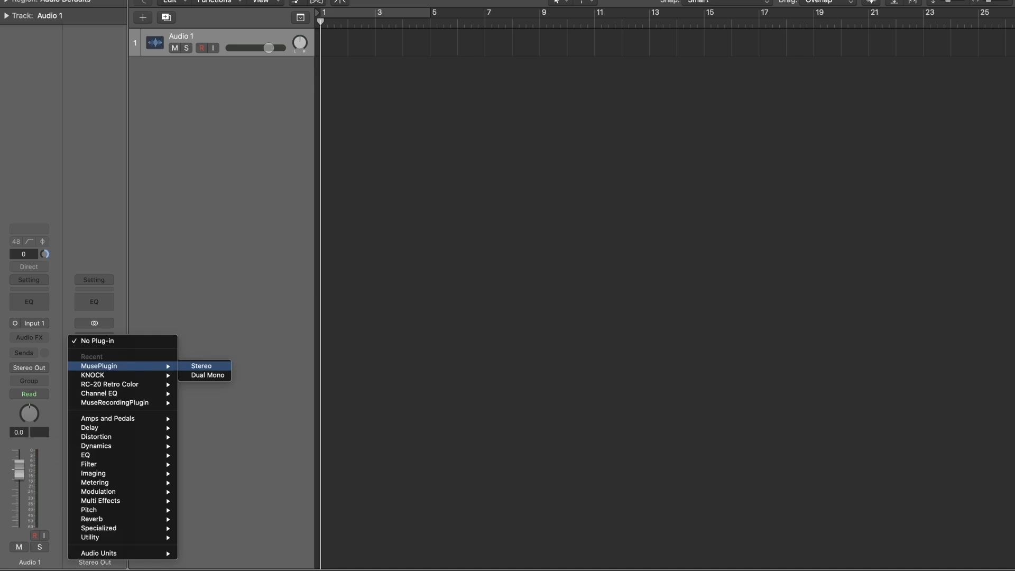
left_click(201, 366)
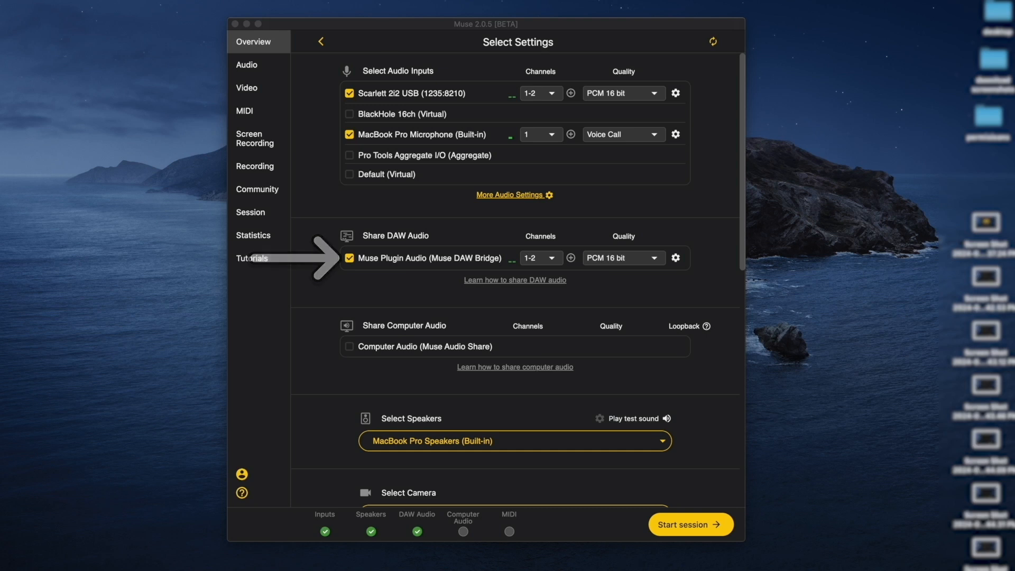
Step: Share computer audio through Muse Audio Share with loopback on
left_click(349, 346)
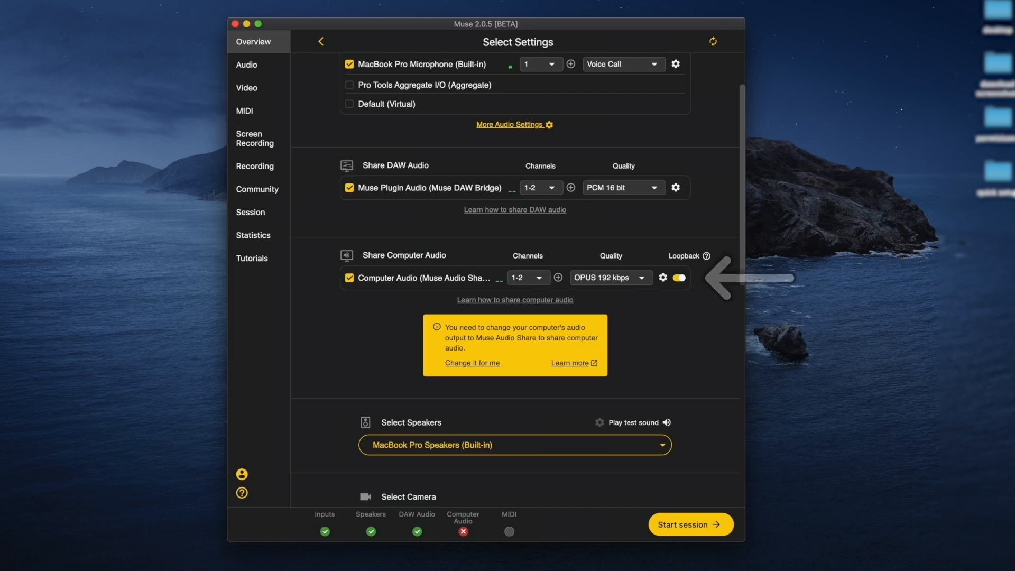
left_click(778, 11)
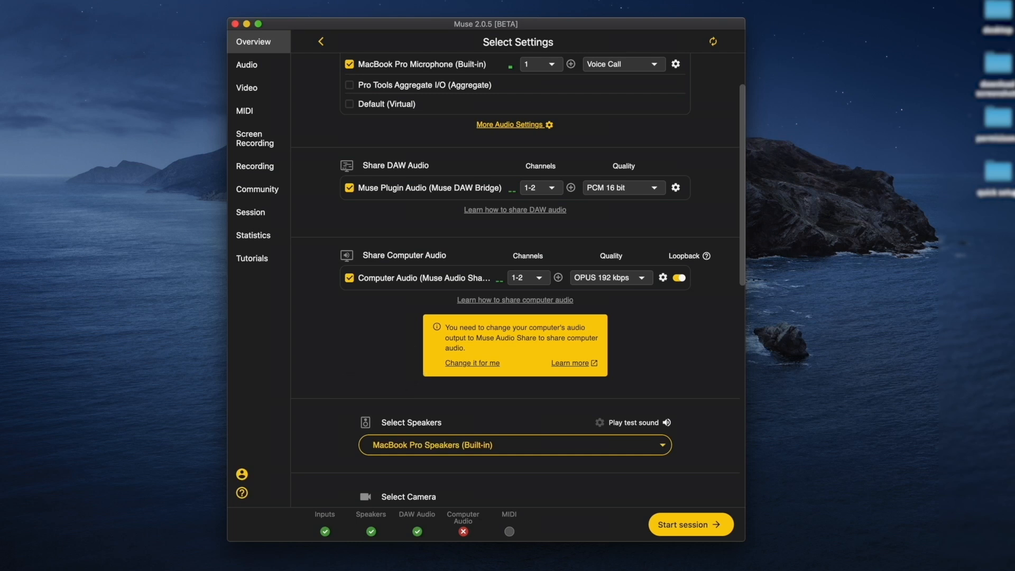
Step: Let Muse route system output to Muse Audio Share and start the session
left_click(250, 212)
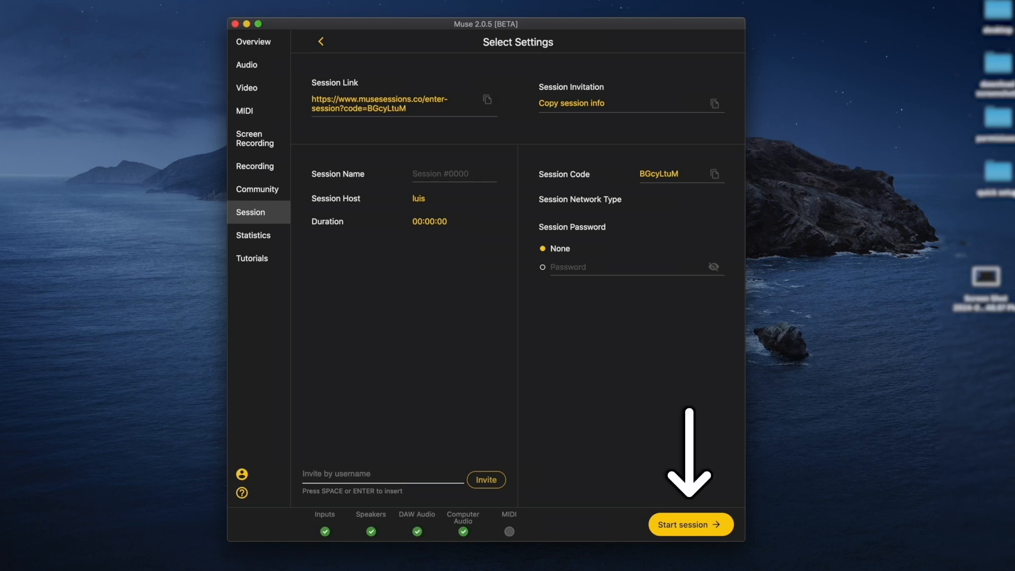
left_click(689, 524)
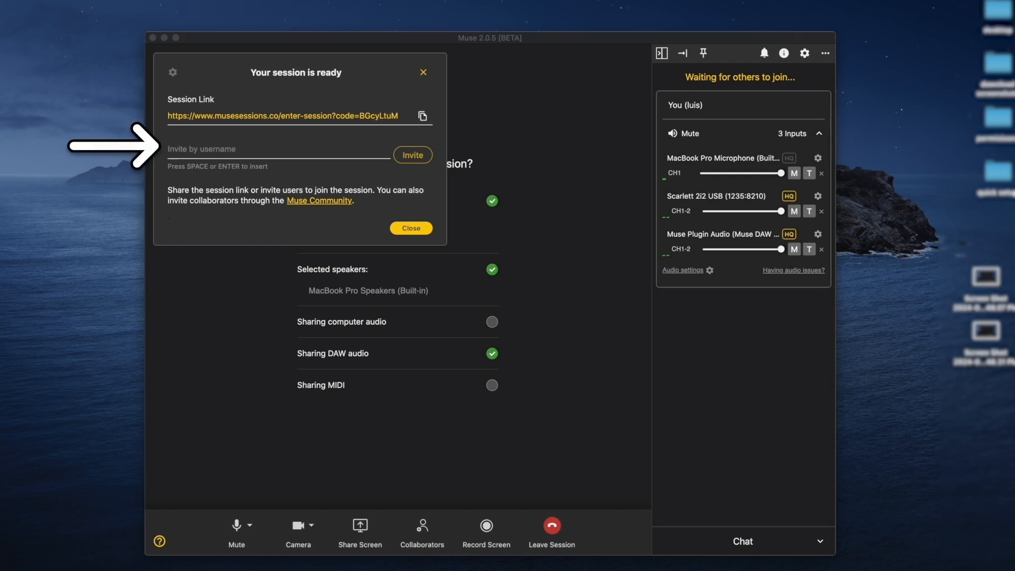
Step: Open the session's join link from the 'Your session is ready' dialog
left_click(410, 228)
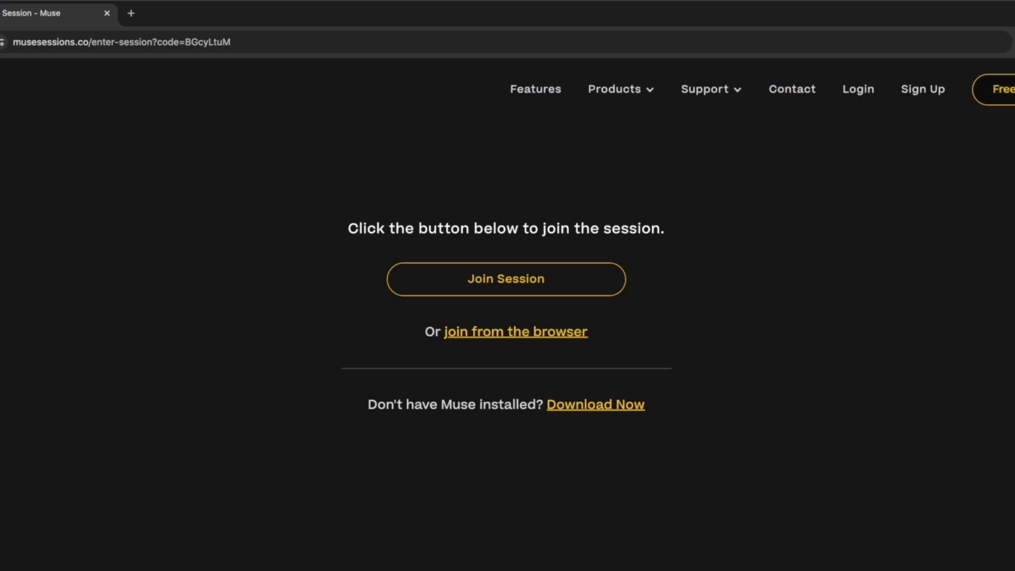
Step: Join the session from the musesessions.co page as participant kaiyiondabeat
left_click(514, 331)
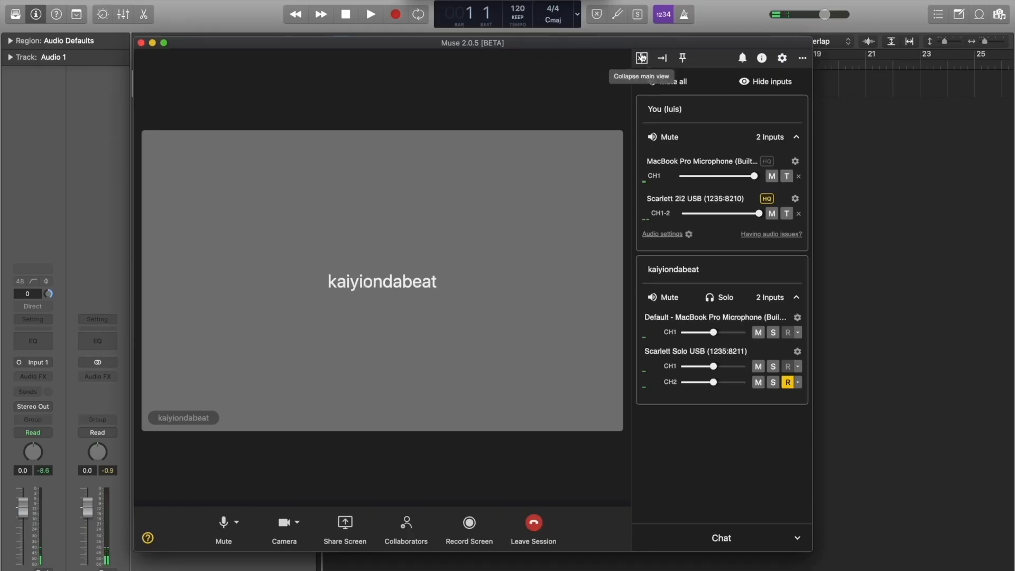
Step: Collapse Muse to its participant panel and start recording Logic Pro's Audio 1 track
left_click(640, 58)
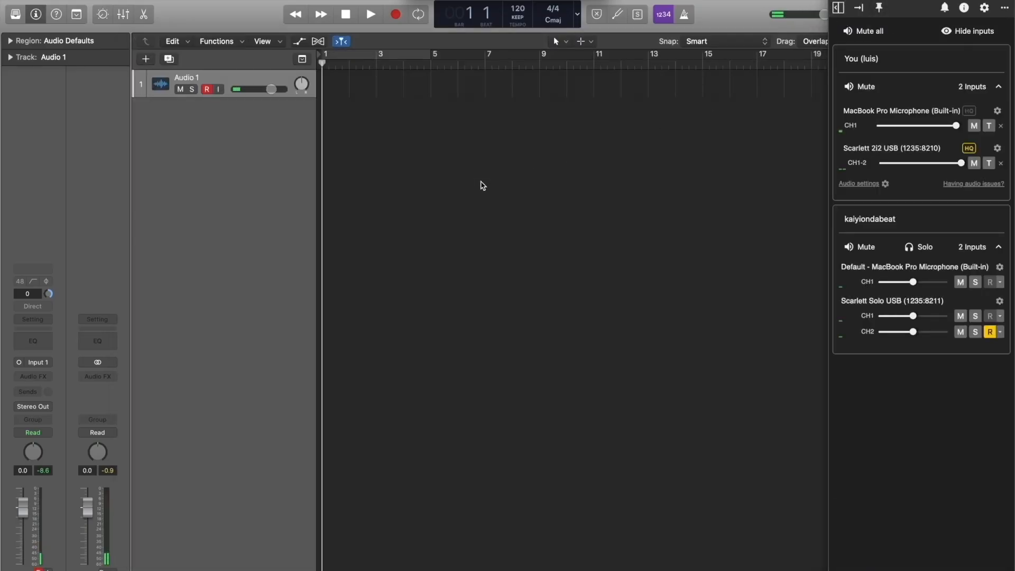
left_click(371, 14)
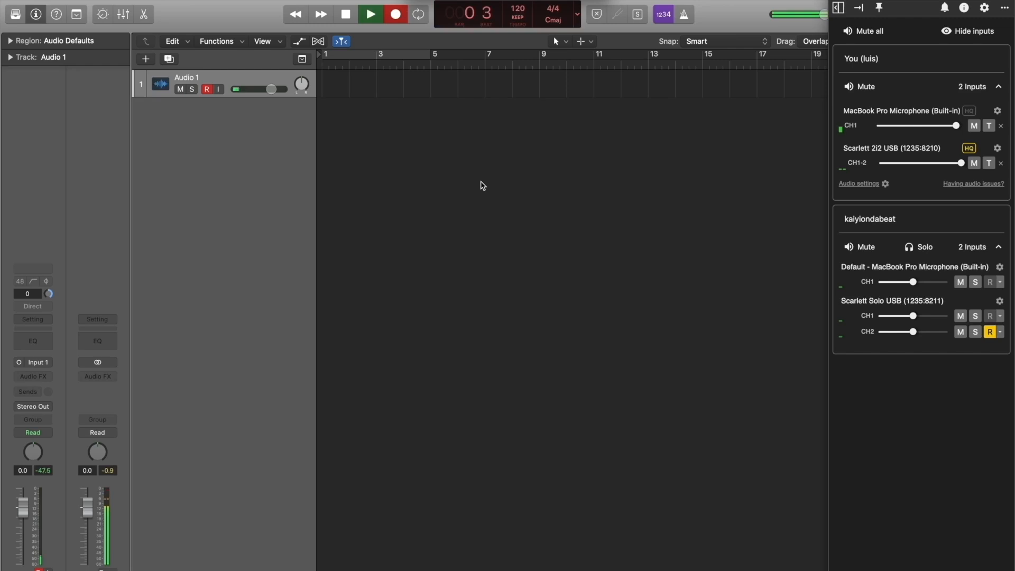